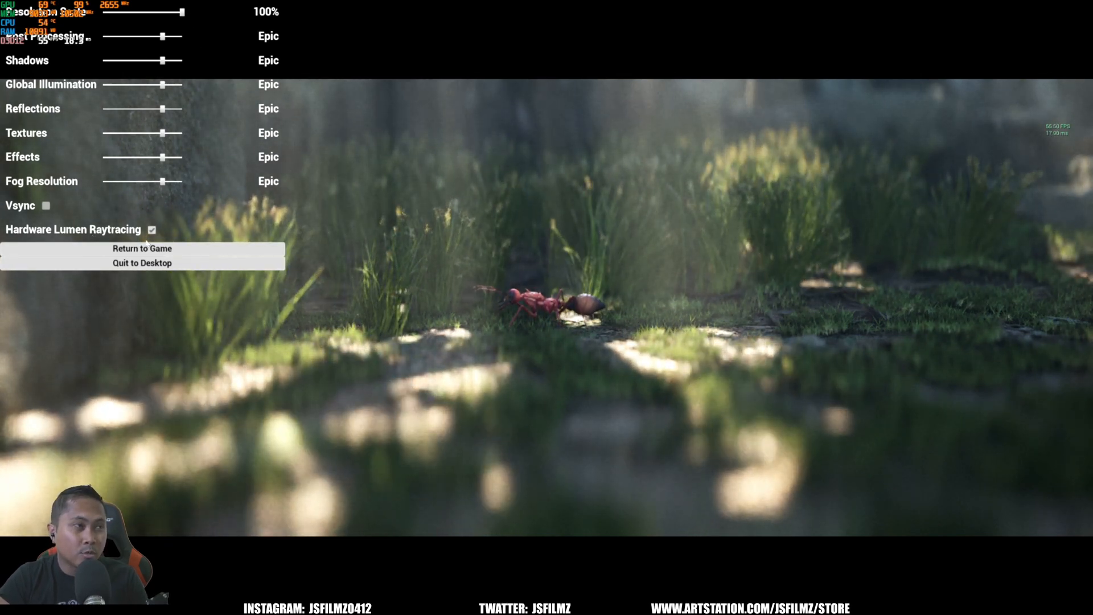
pyautogui.click(142, 248)
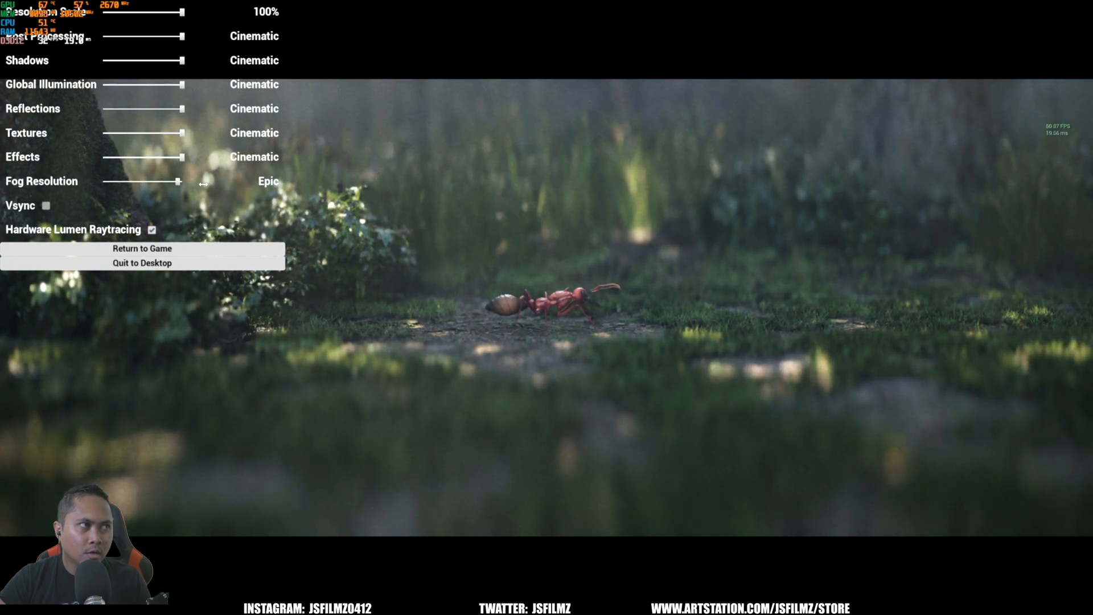
pyautogui.click(142, 248)
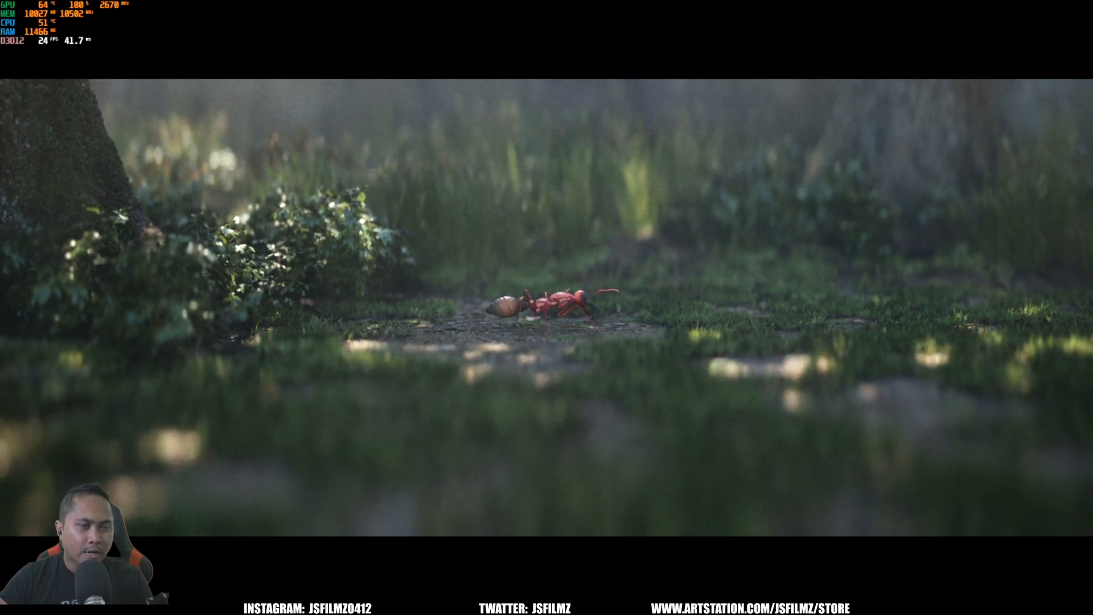